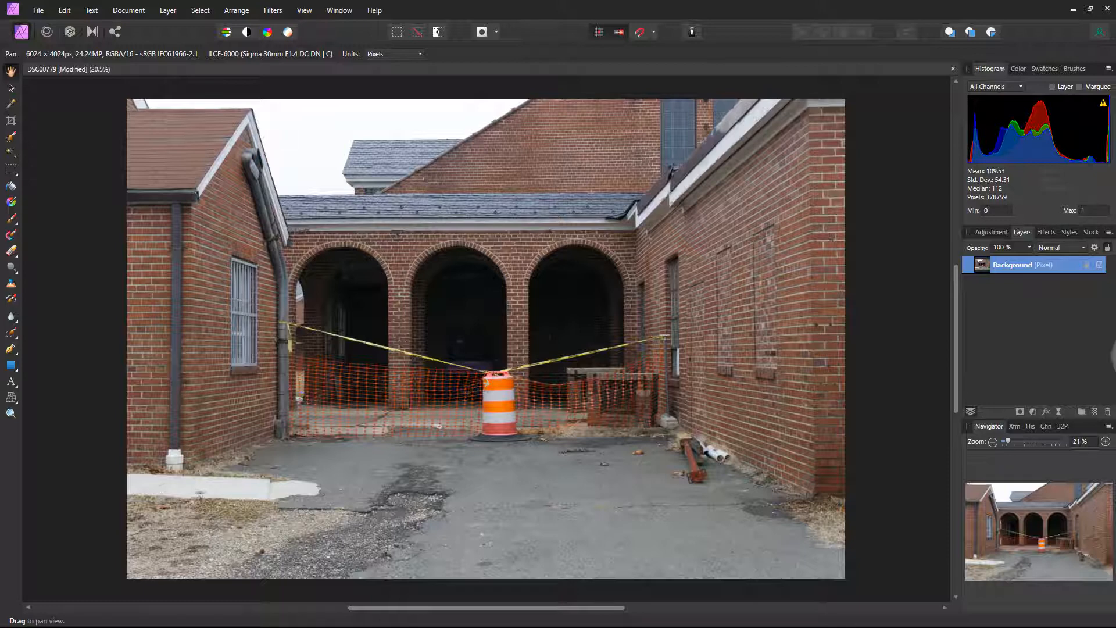
mouse_move(990, 235)
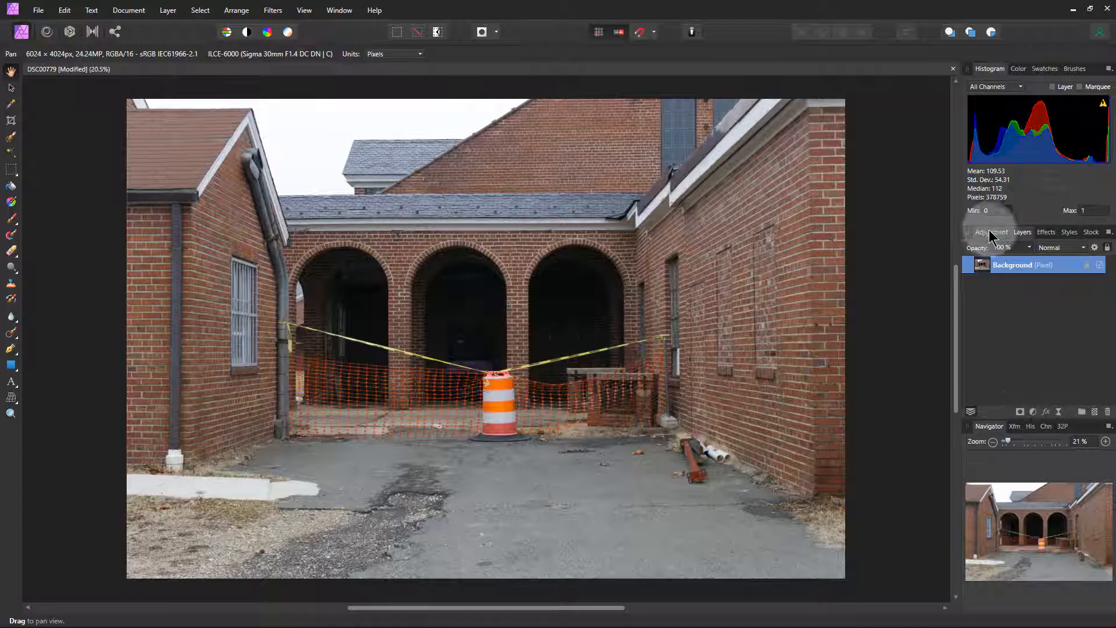
- Switch the right-hand panel to the Adjustments list and scroll through the available adjustments
click(991, 231)
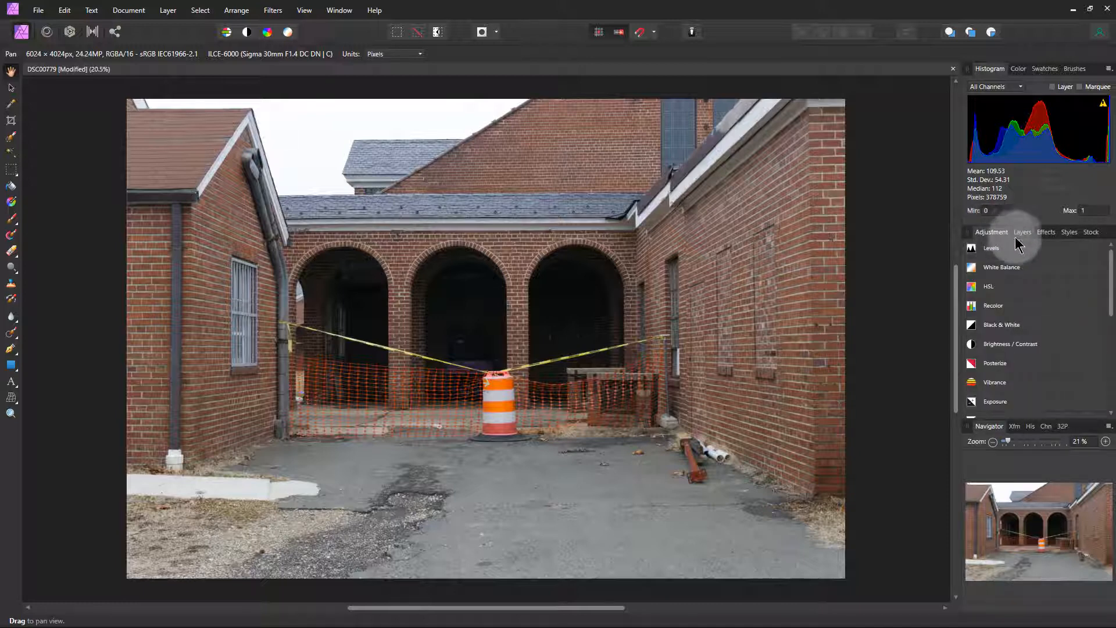
scroll(down, 3)
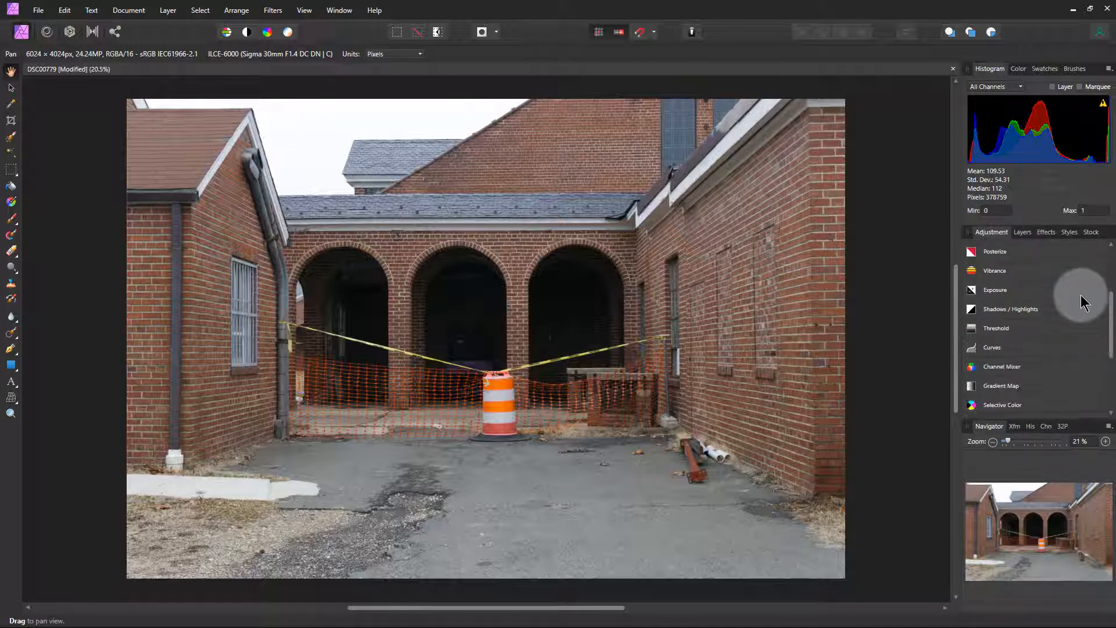
scroll(down, 3)
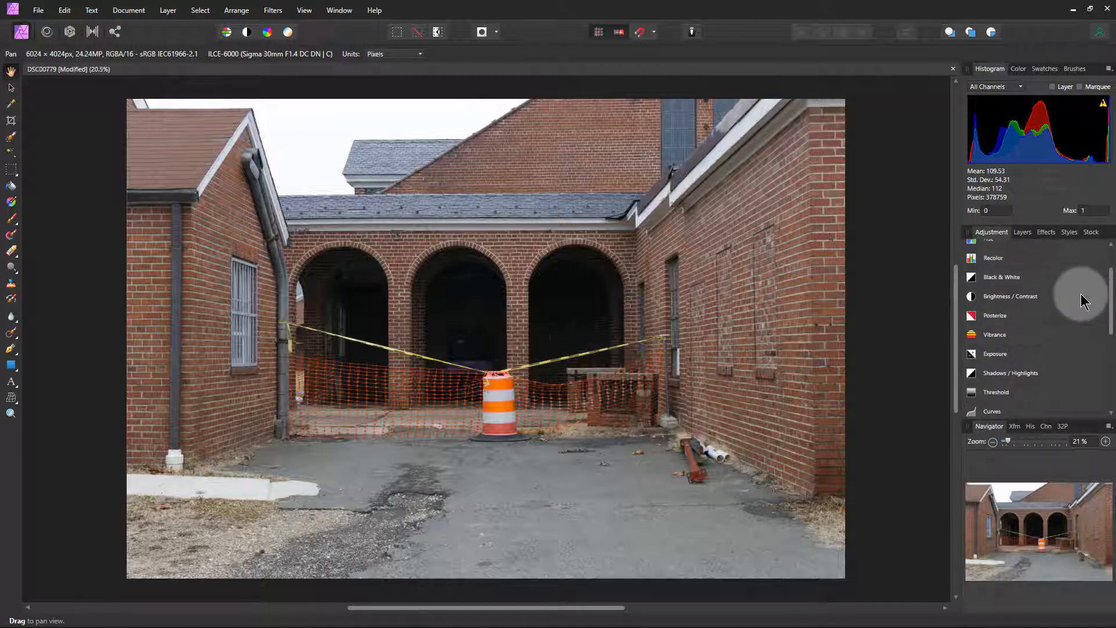
scroll(down, 3)
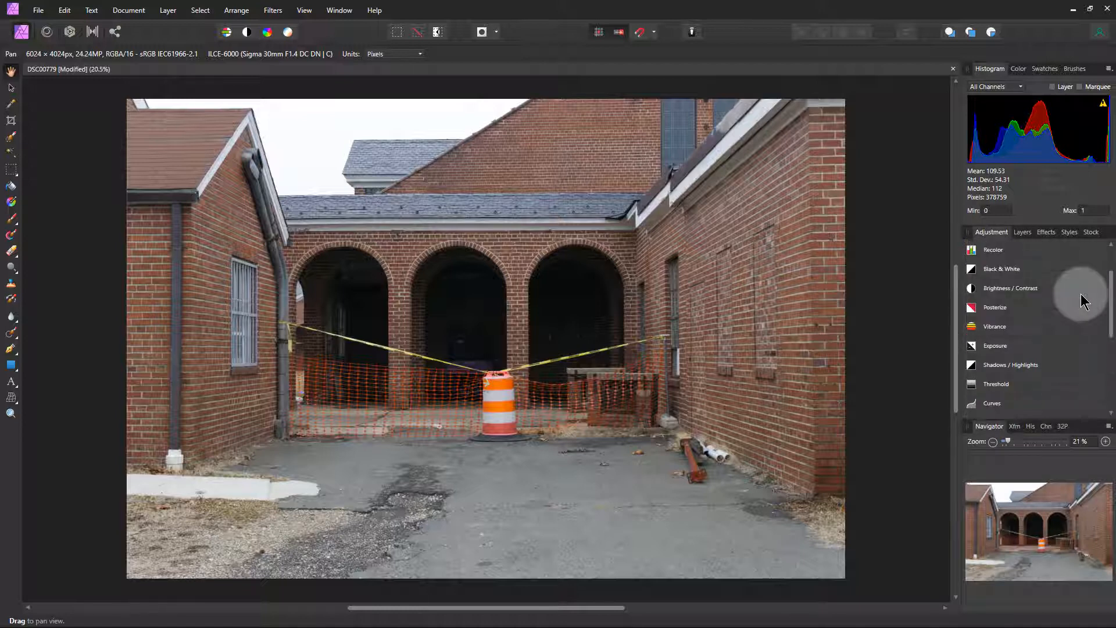
scroll(up, 3)
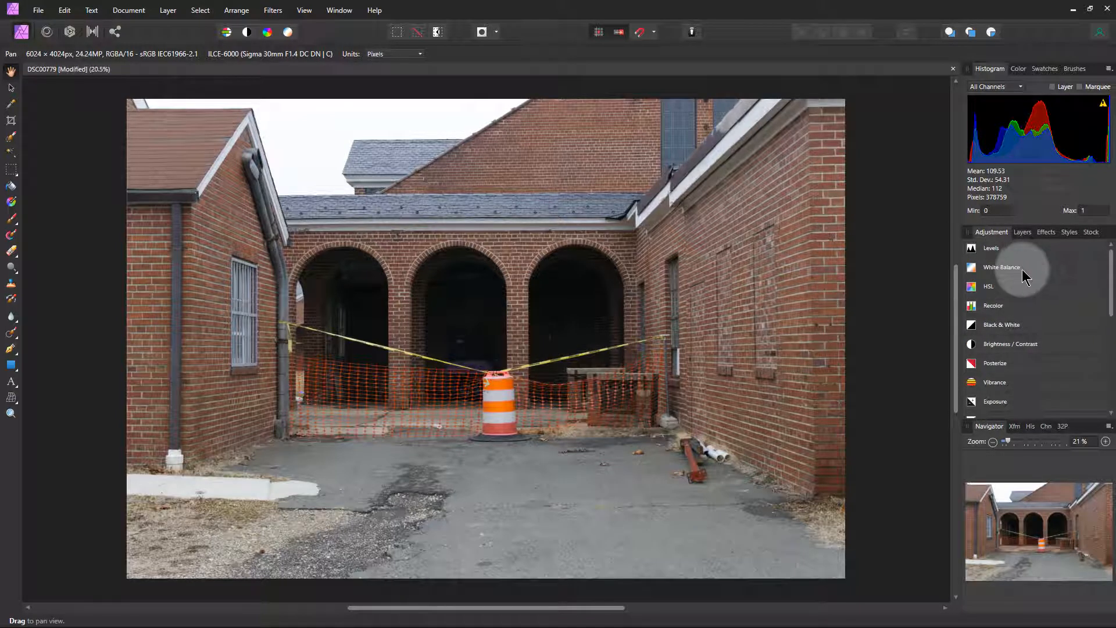
- Add a default White Balance adjustment and sample the pavement as its white point
click(1001, 267)
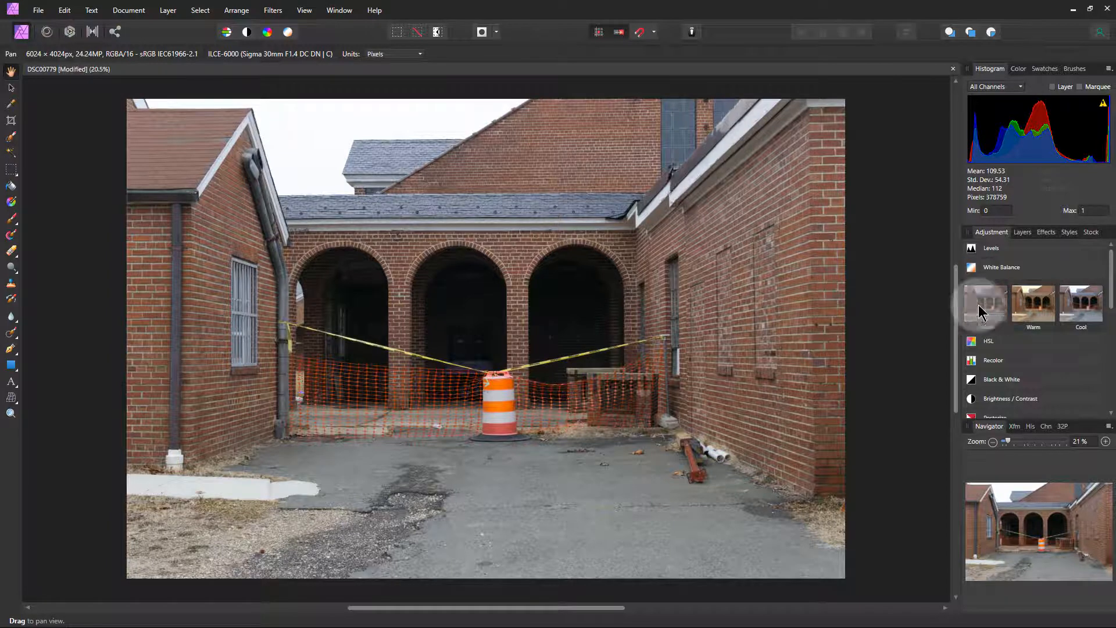
click(986, 302)
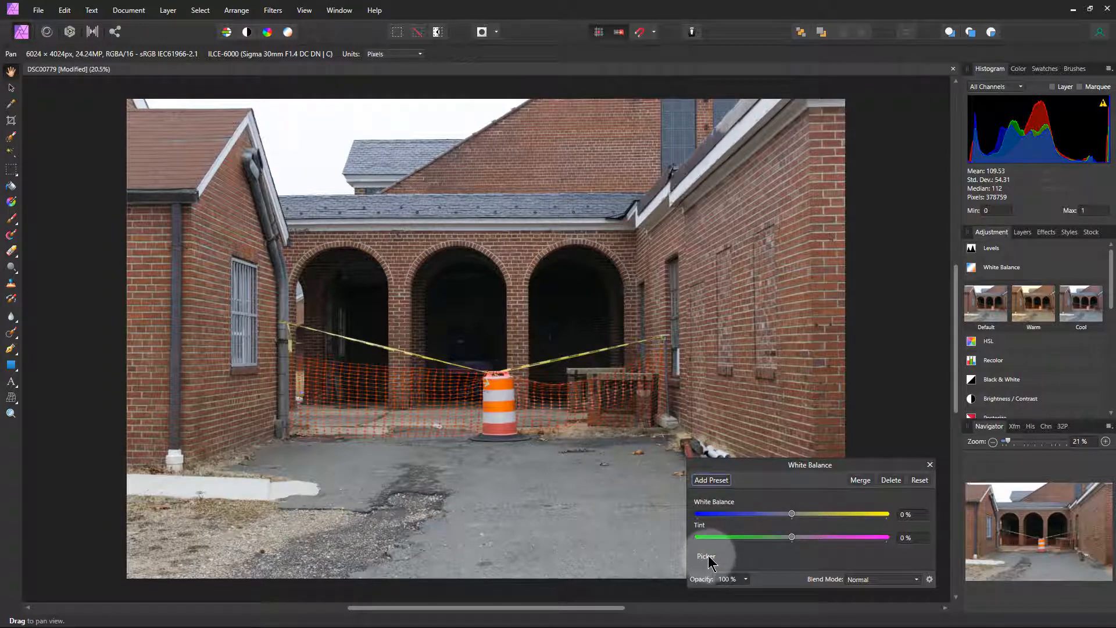
click(705, 556)
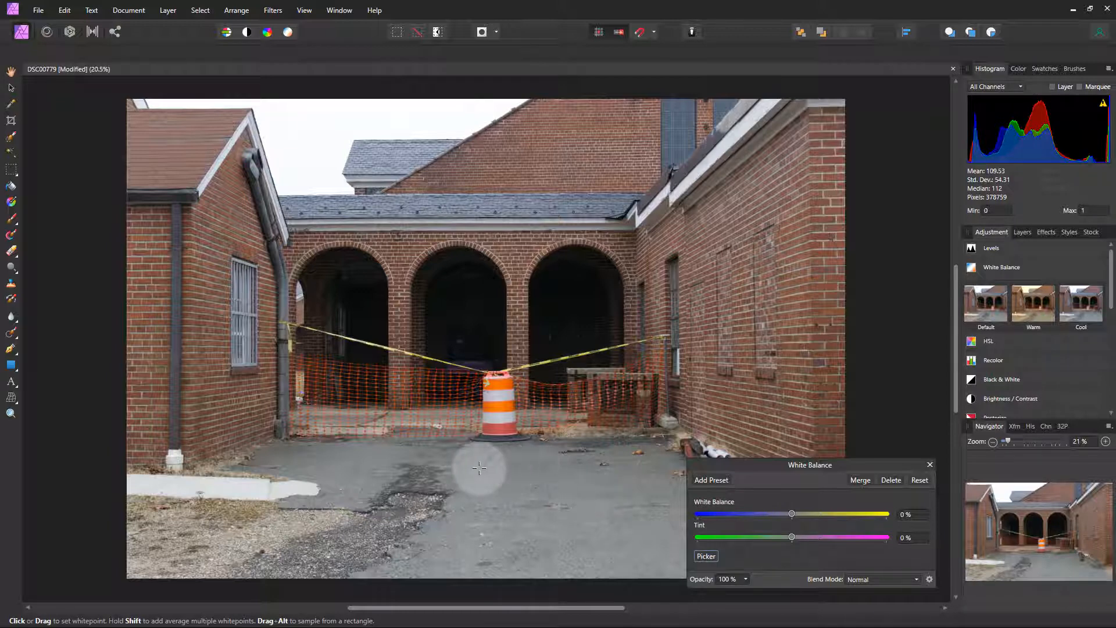
mouse_move(425, 476)
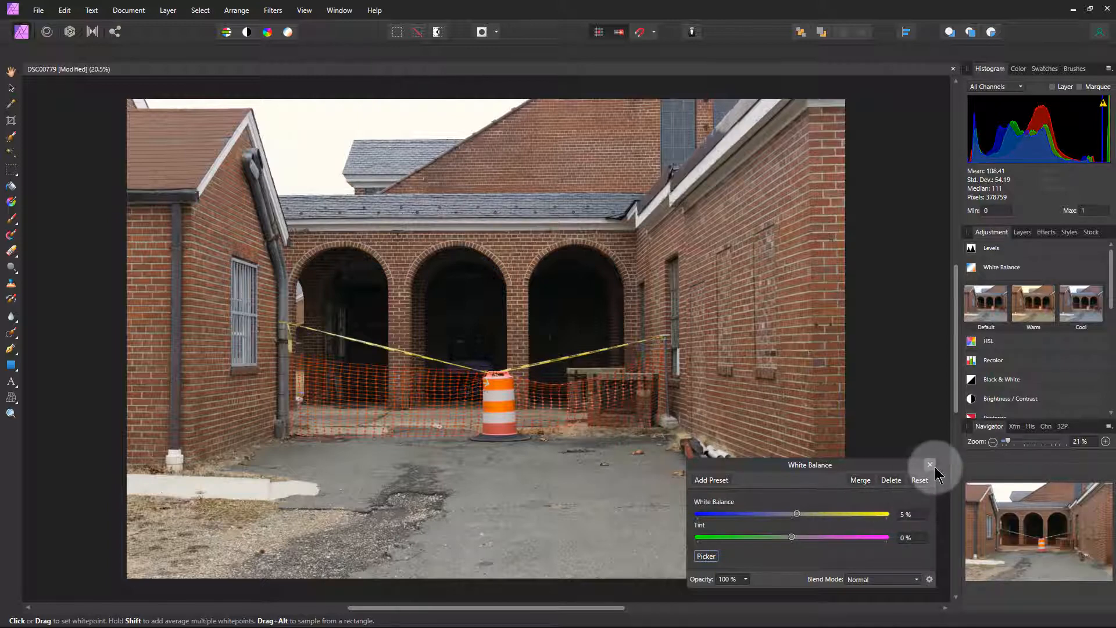
click(930, 465)
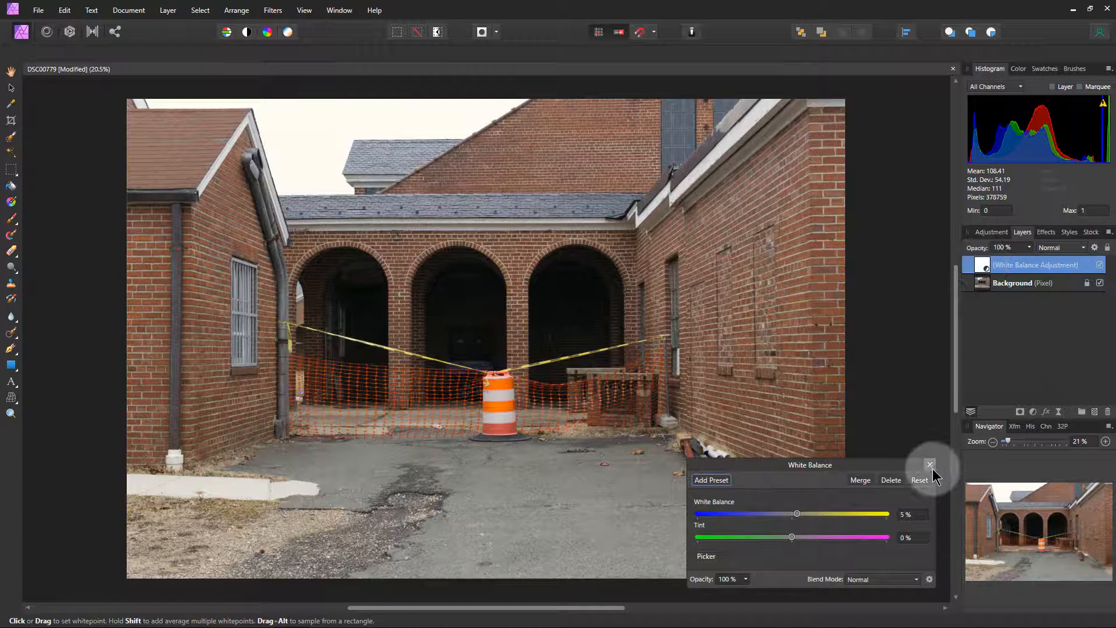
- Dismiss the White Balance dialog via its close button
click(930, 465)
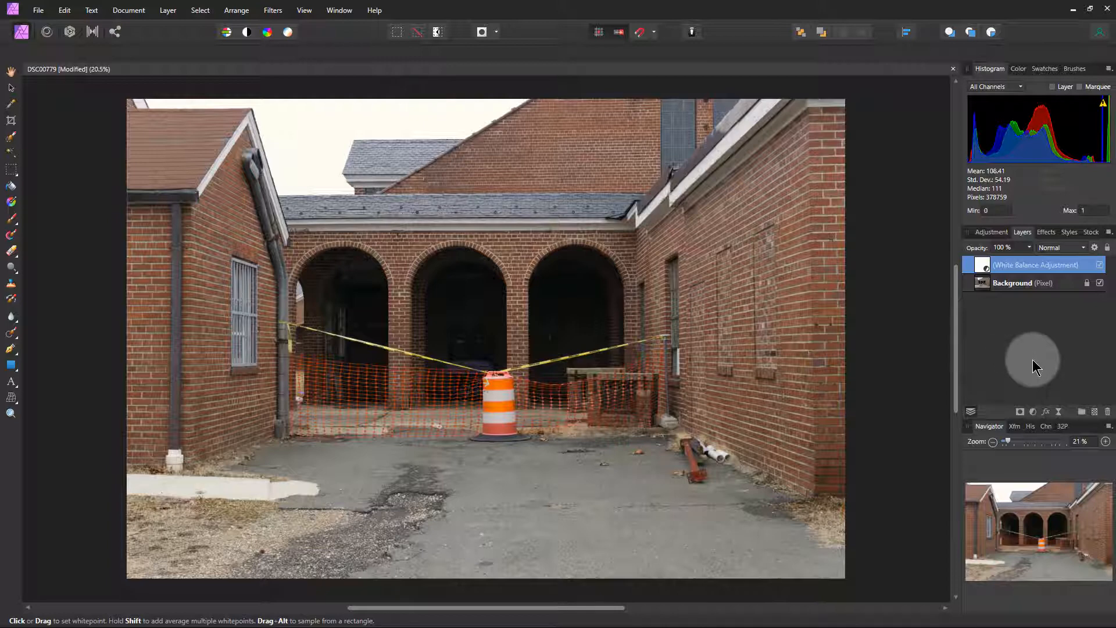
mouse_move(1034, 368)
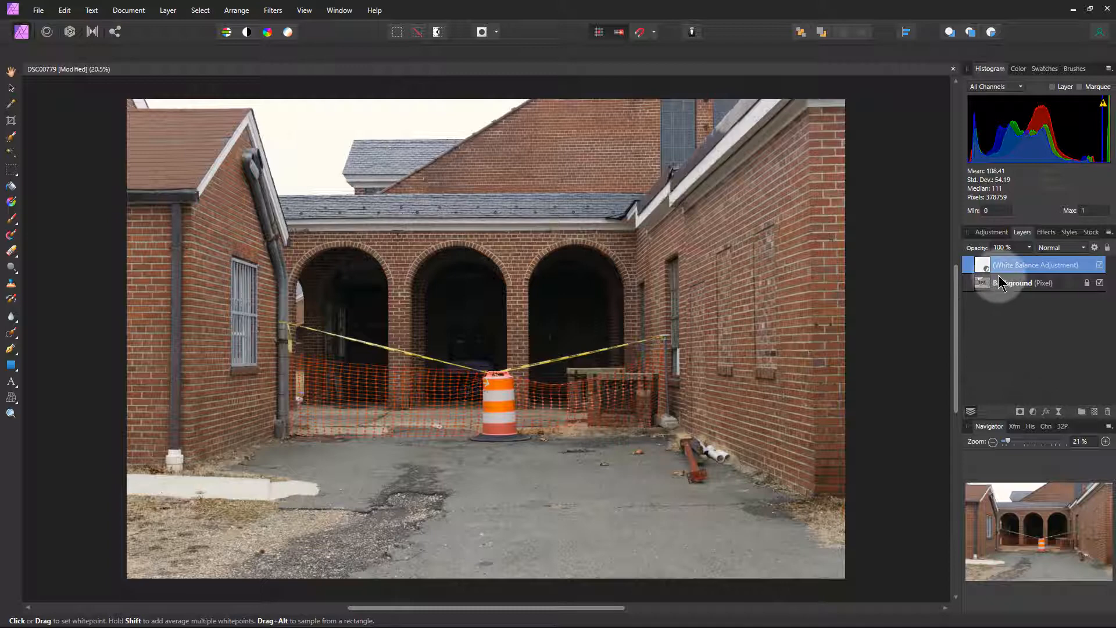
- Return to the Adjustments list, scroll down and expand the Shadows / Highlights presets
click(990, 232)
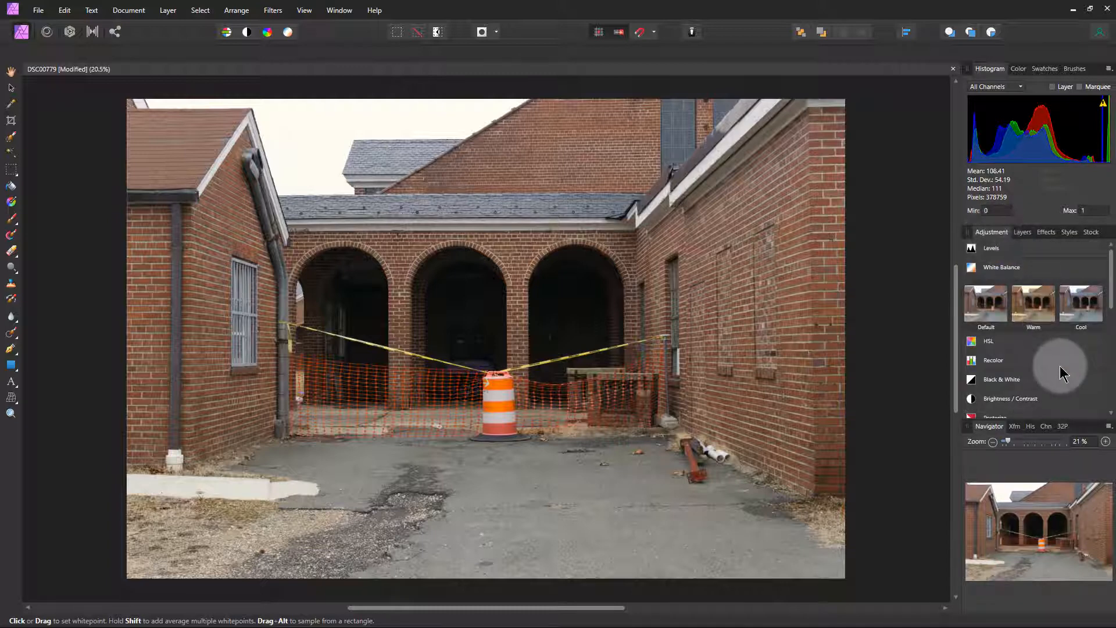
scroll(down, 3)
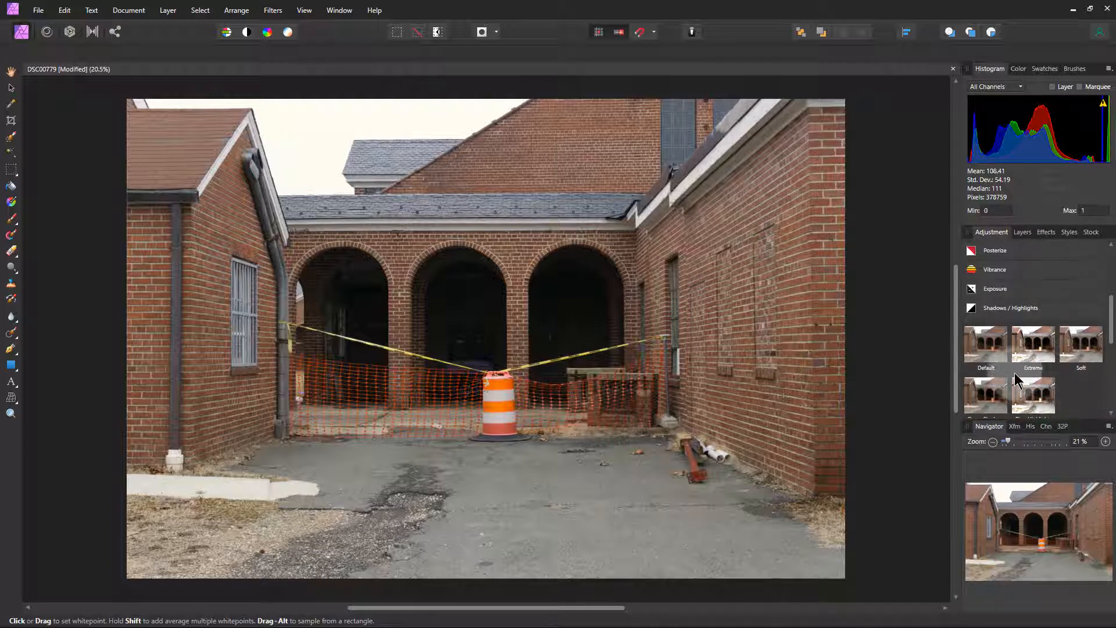
click(1034, 343)
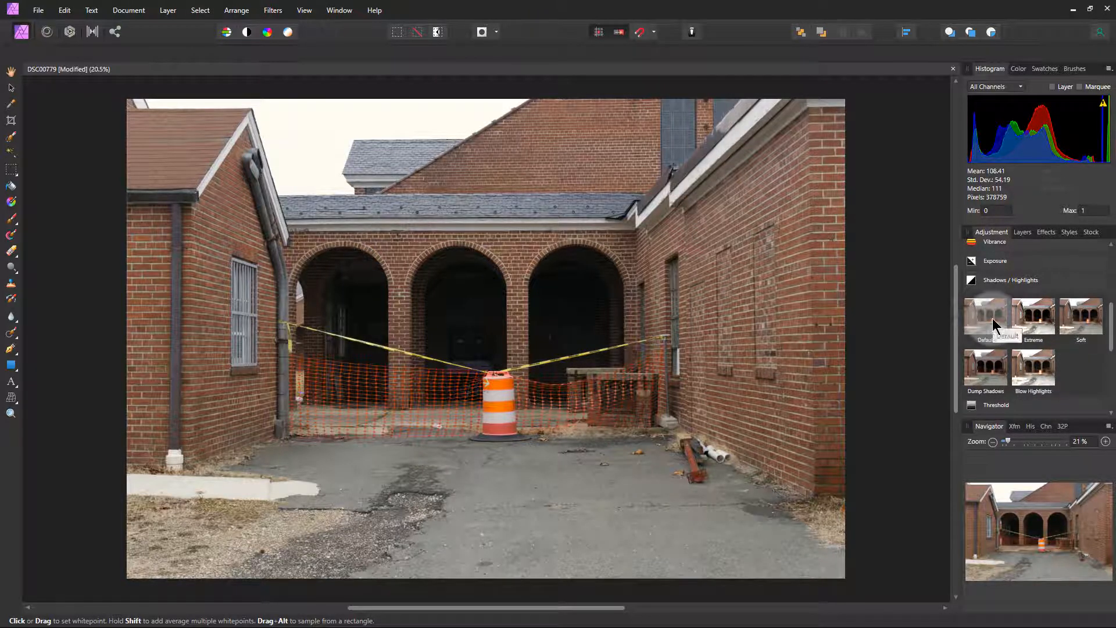
- Add a default Shadows / Highlights adjustment, set Shadows to about 98%, and close it
click(985, 318)
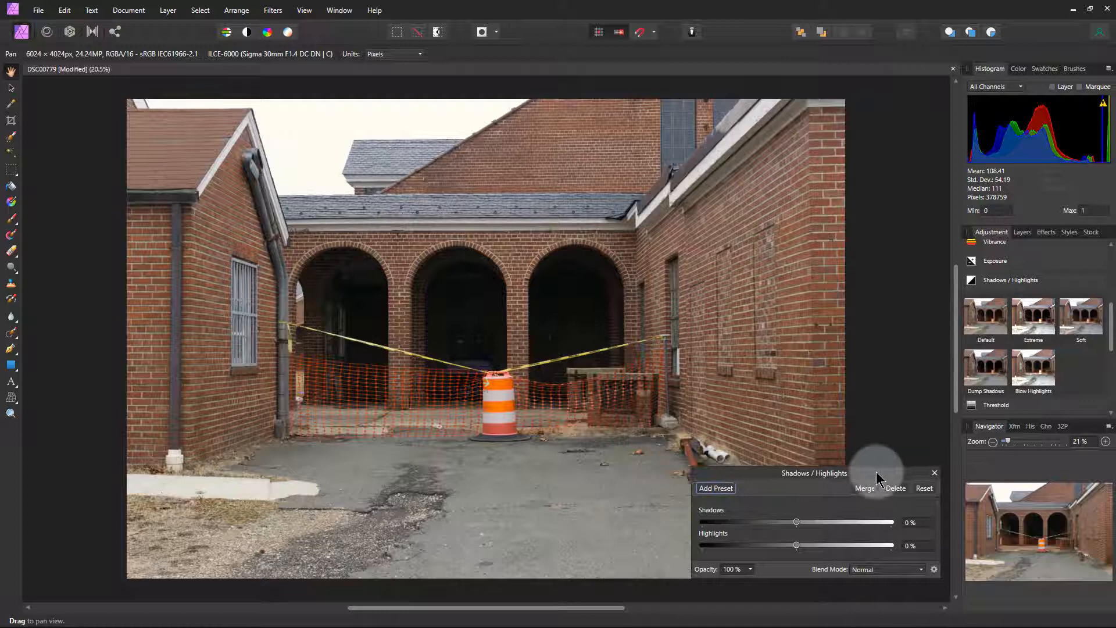
drag(815, 473, 818, 418)
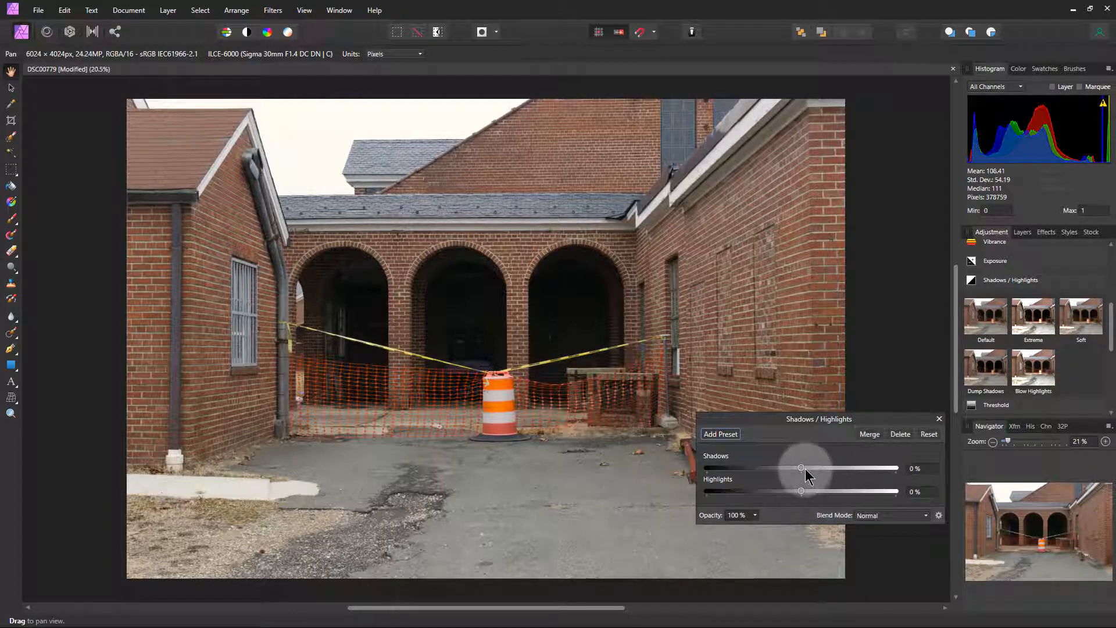
drag(800, 468, 817, 468)
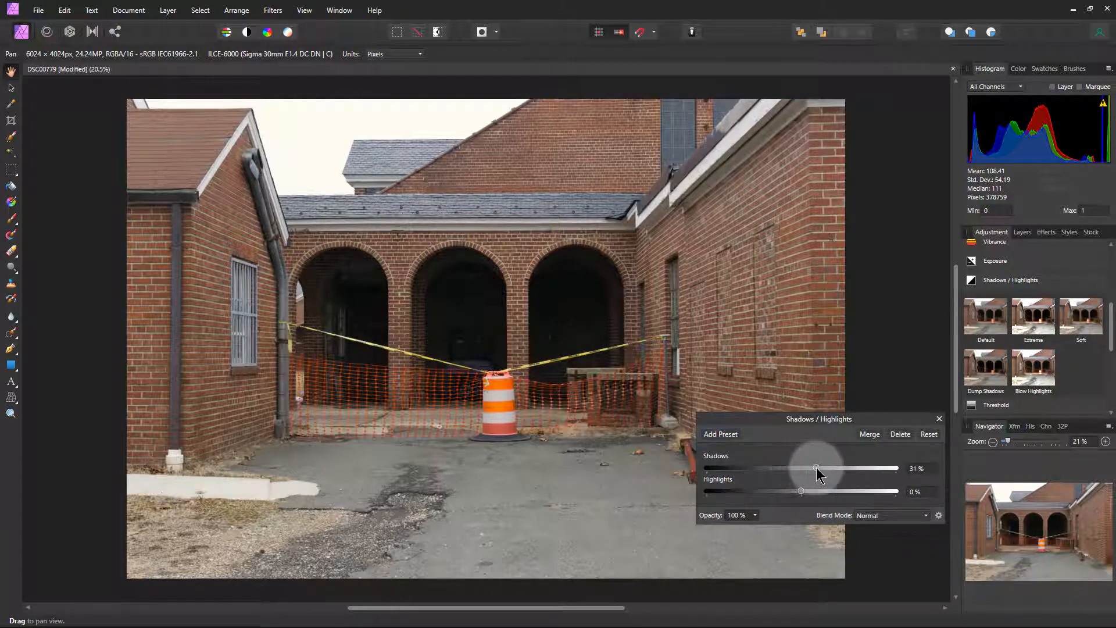
drag(816, 469, 835, 468)
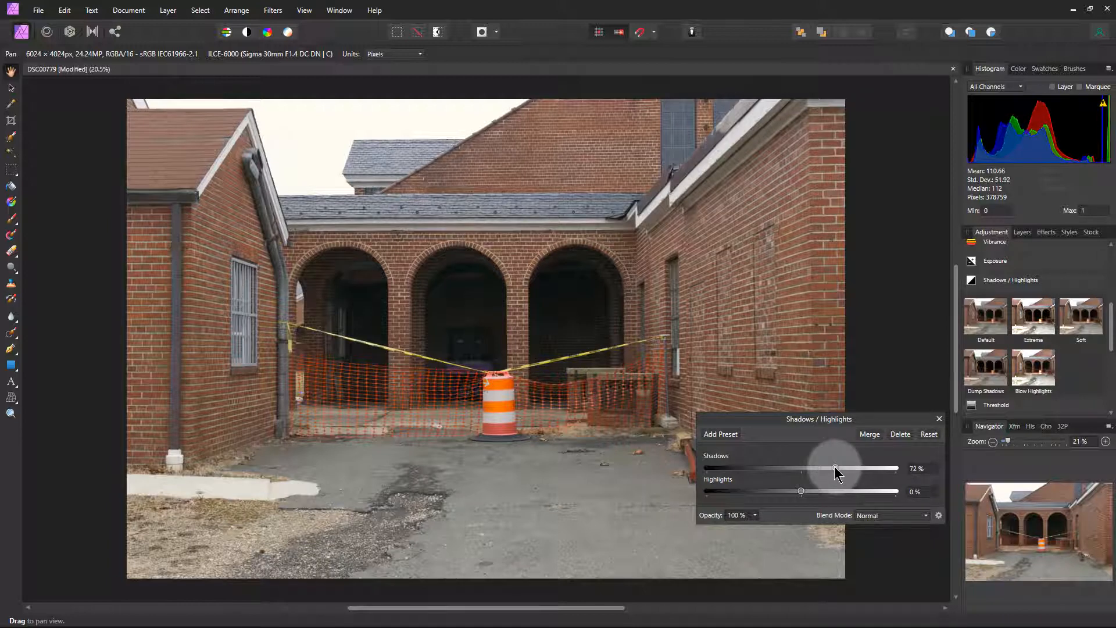
drag(835, 468, 847, 469)
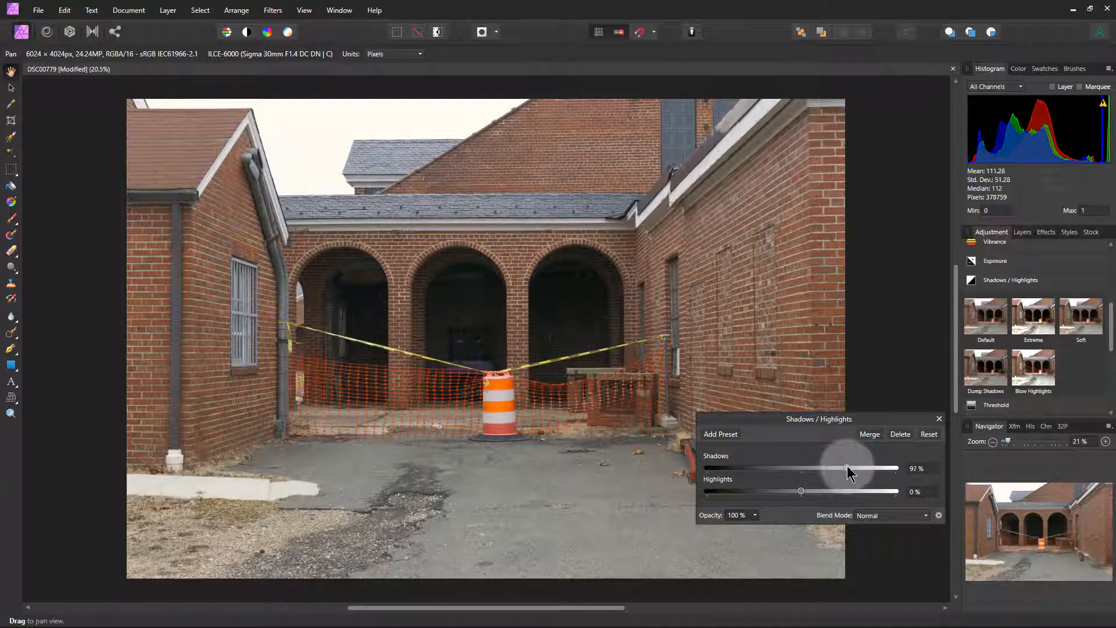
drag(846, 469, 852, 468)
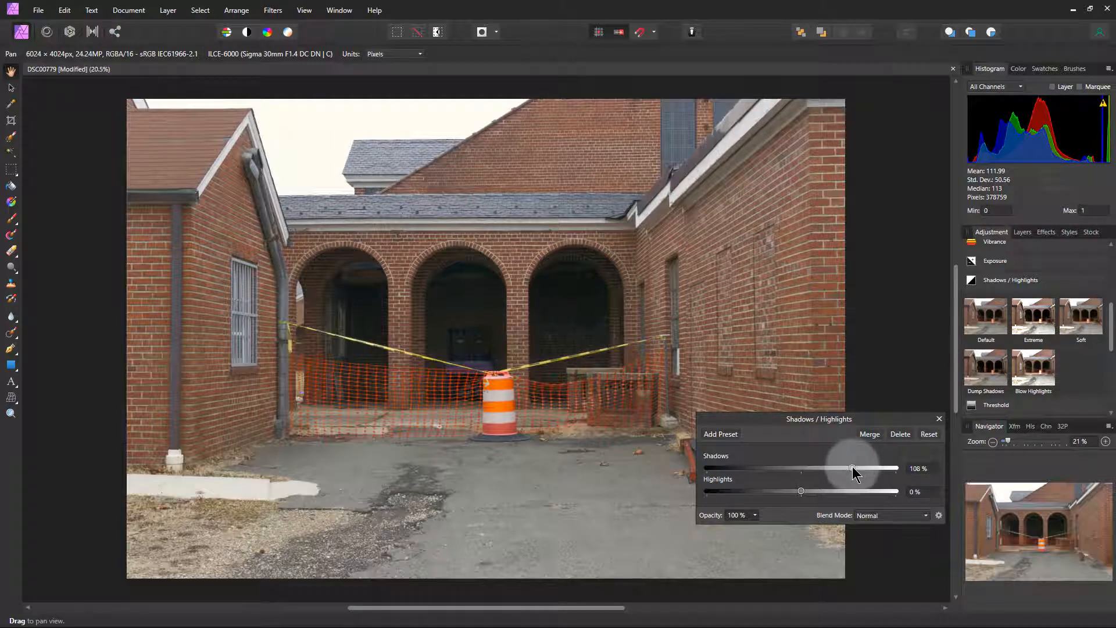
drag(853, 469, 865, 469)
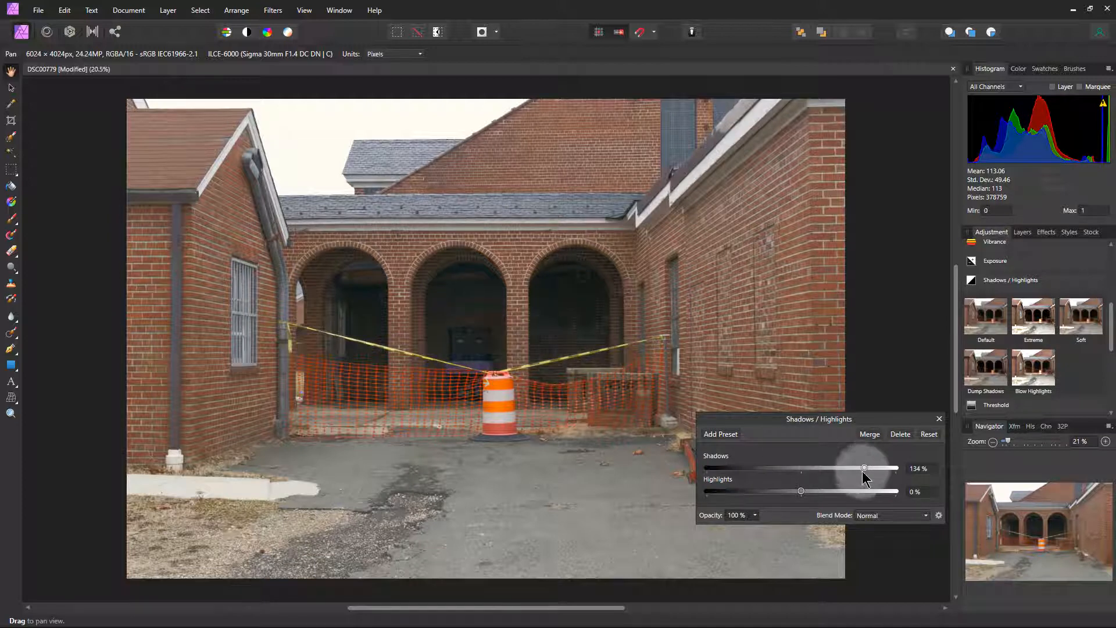
drag(863, 469, 849, 468)
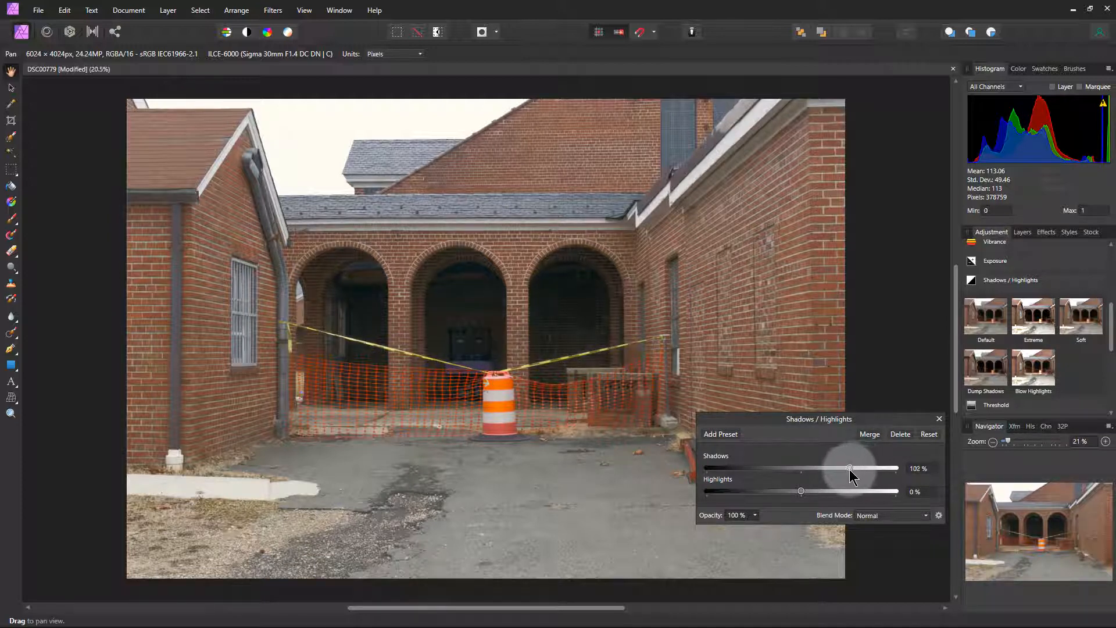
drag(851, 468, 847, 467)
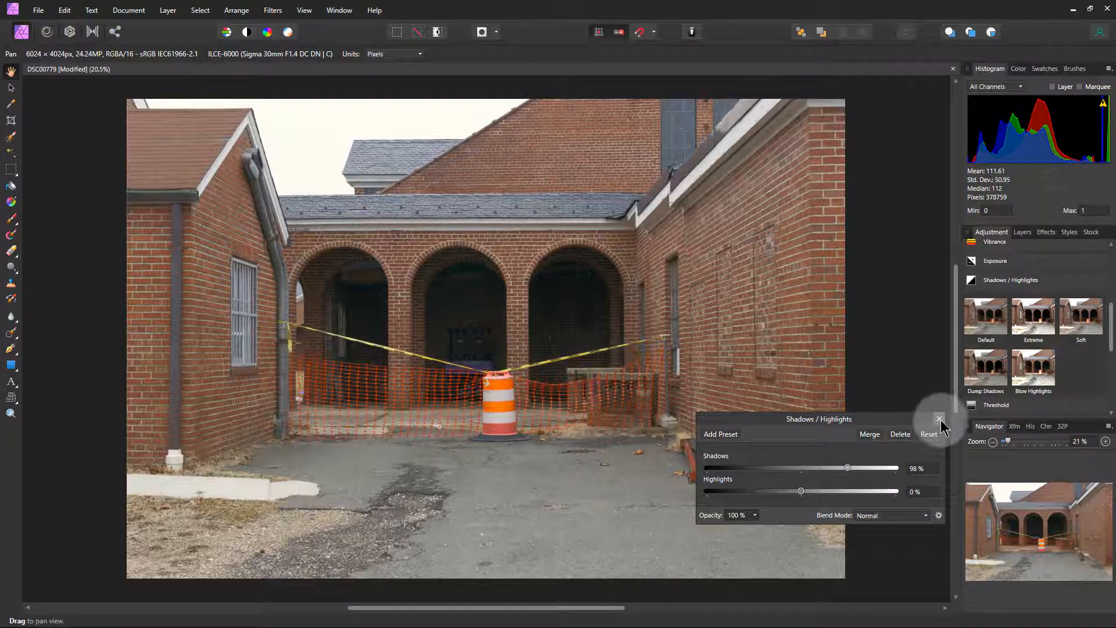
click(939, 418)
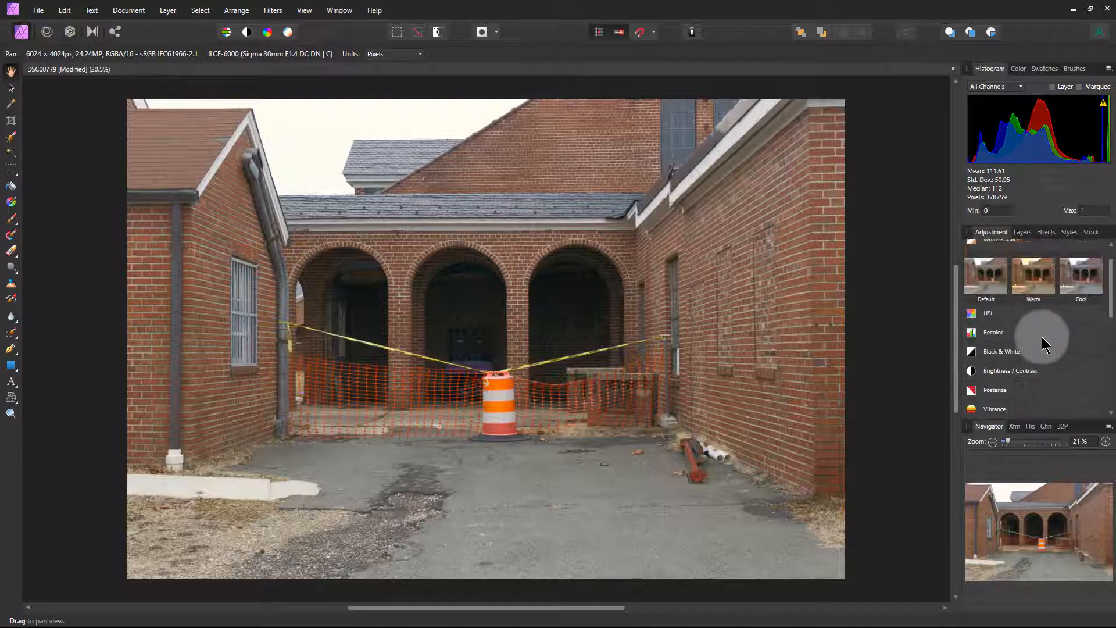
mouse_move(1022, 359)
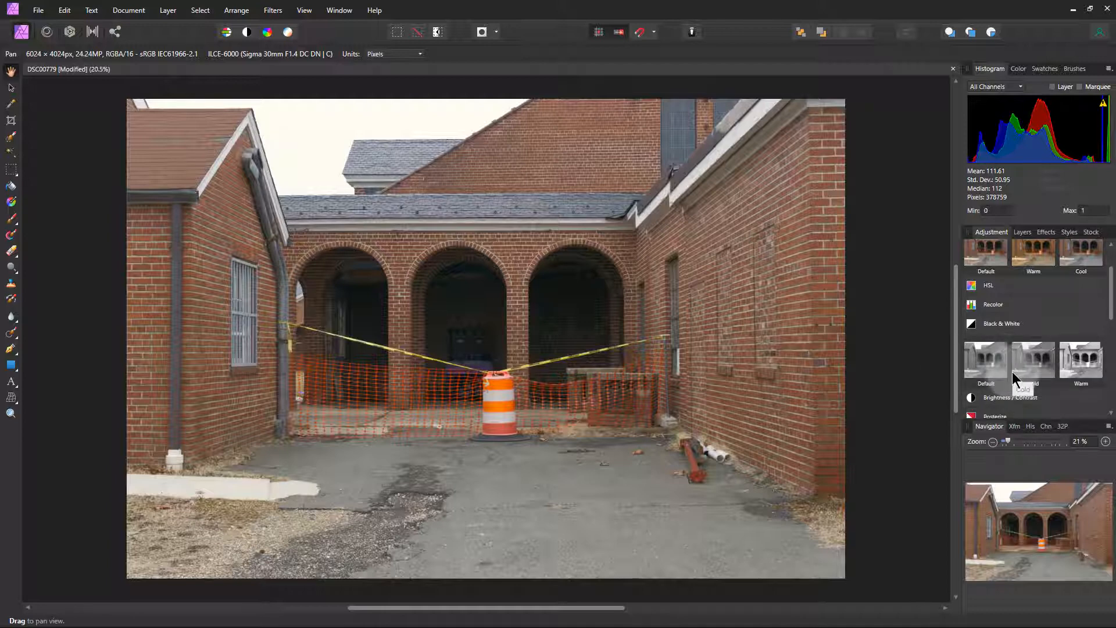
mouse_move(986, 362)
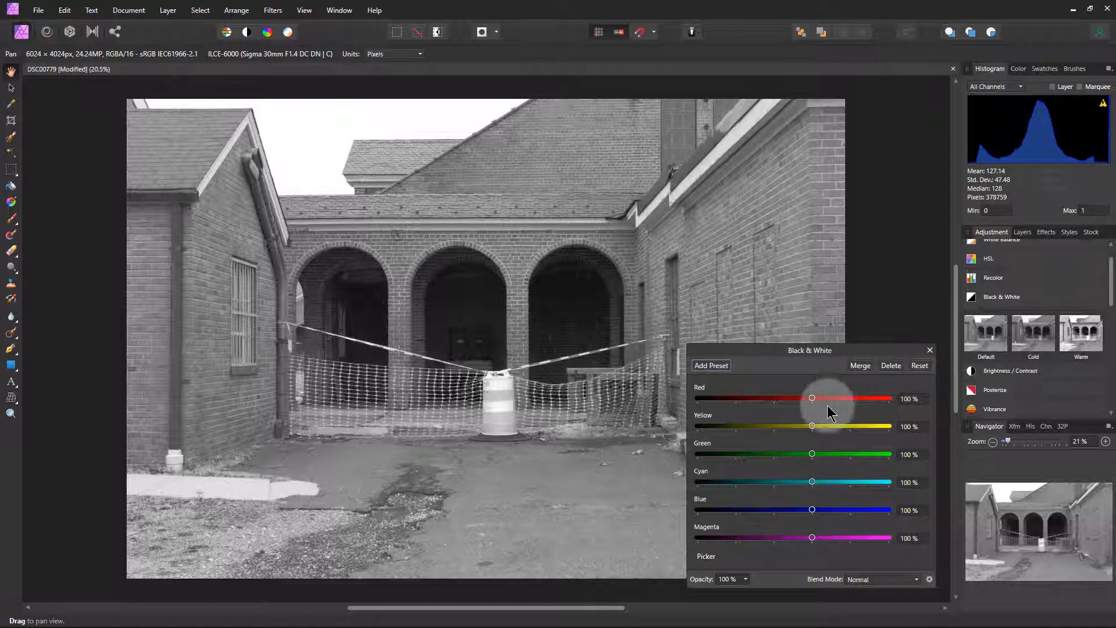
- Set the Black & White Red slider to about 105%, then hide that adjustment layer
drag(813, 397, 834, 398)
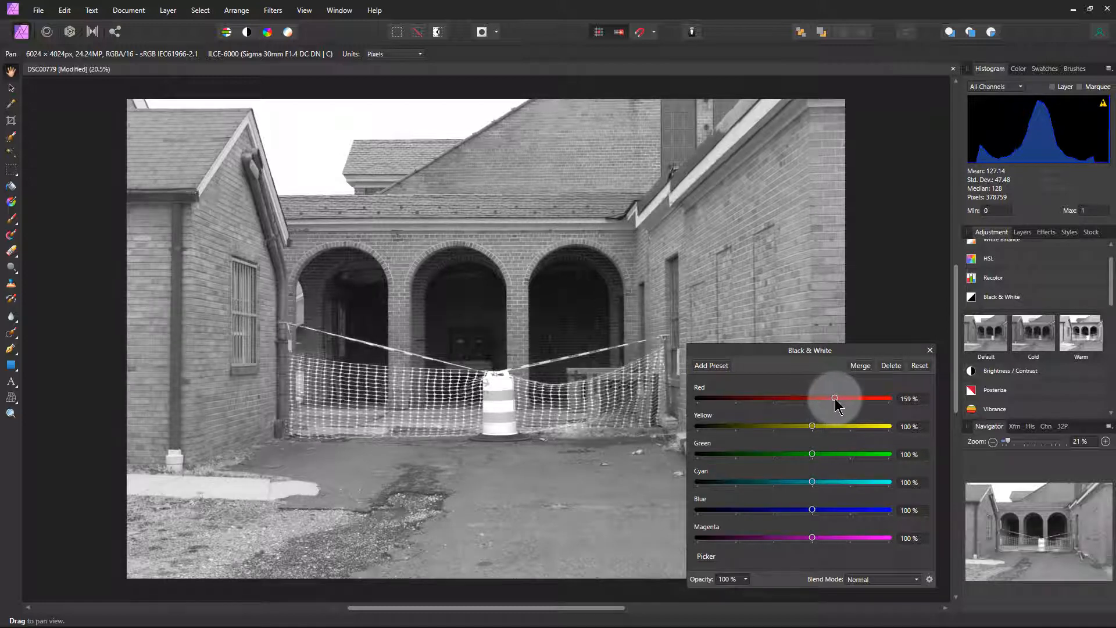
drag(834, 399, 842, 399)
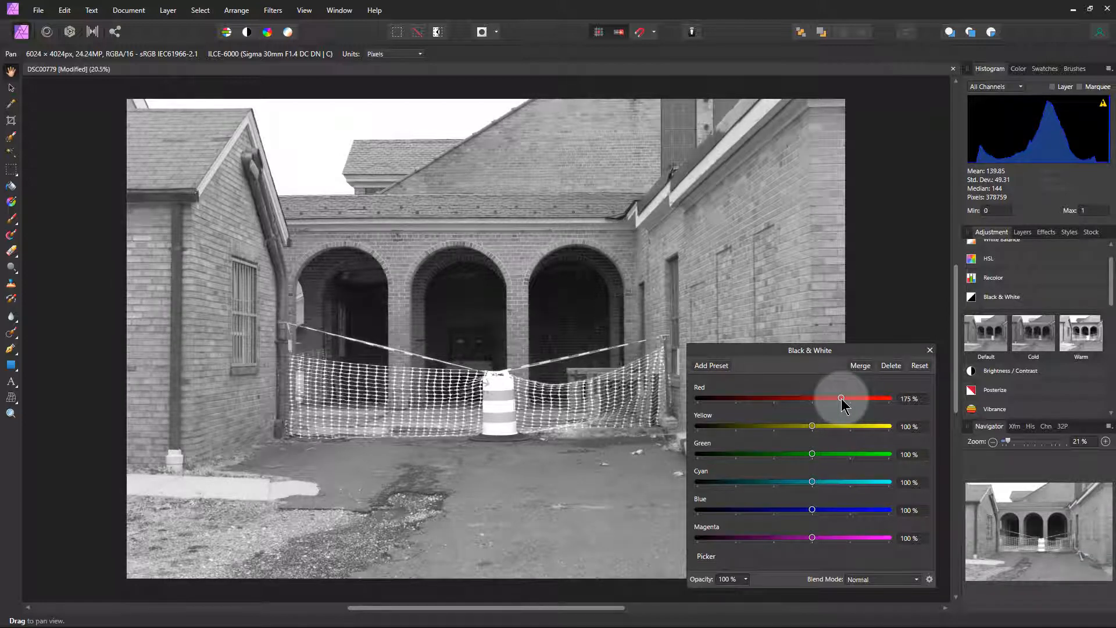
drag(840, 399, 783, 398)
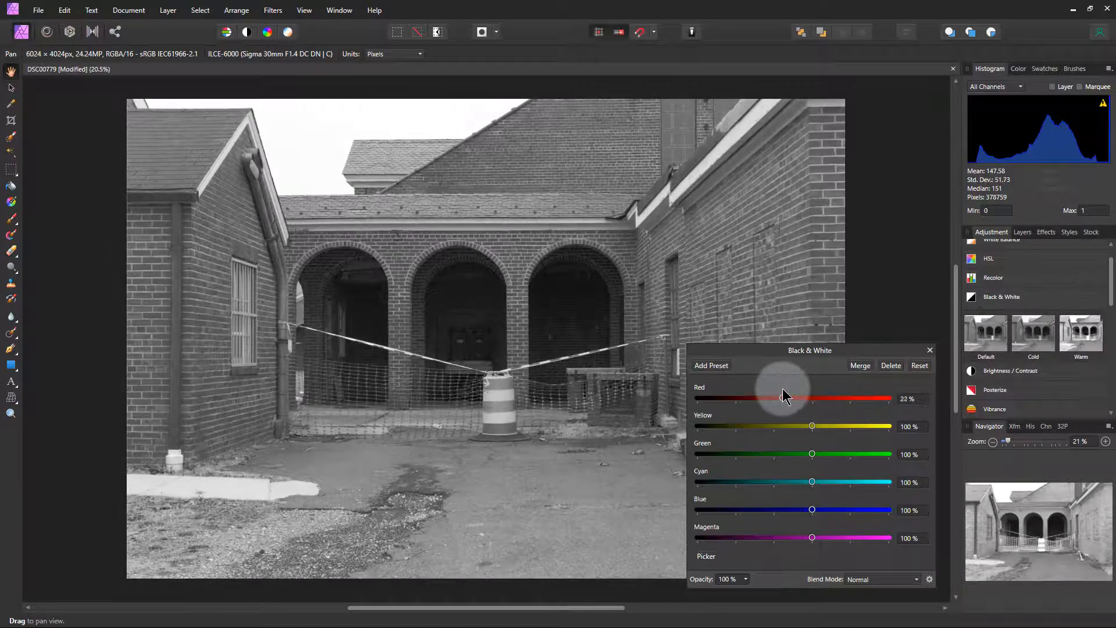
drag(784, 398, 809, 397)
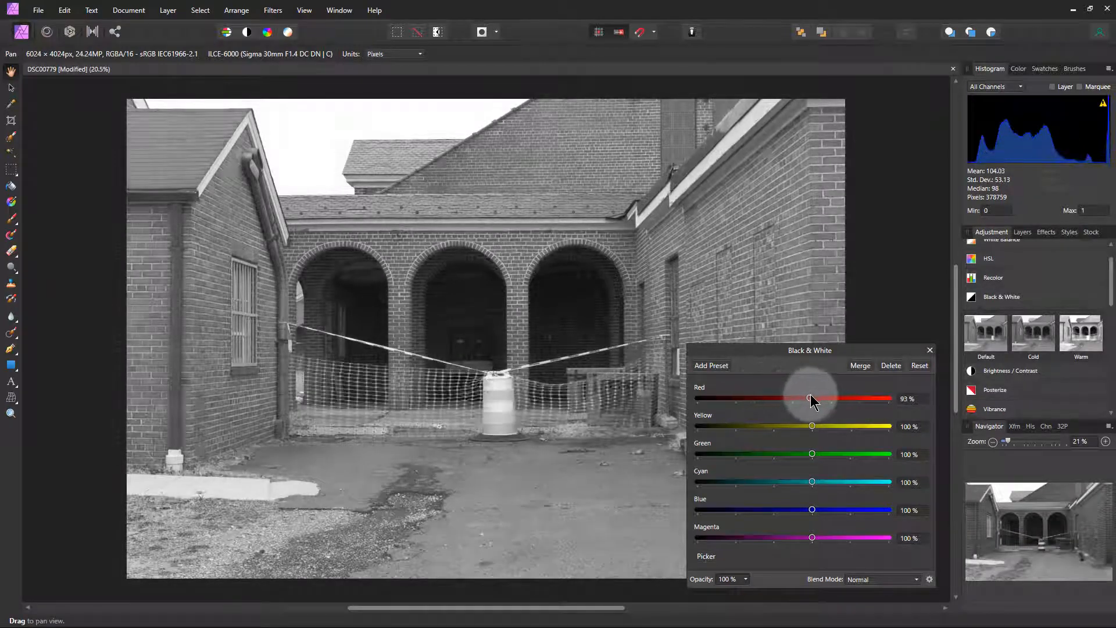
drag(809, 398, 816, 399)
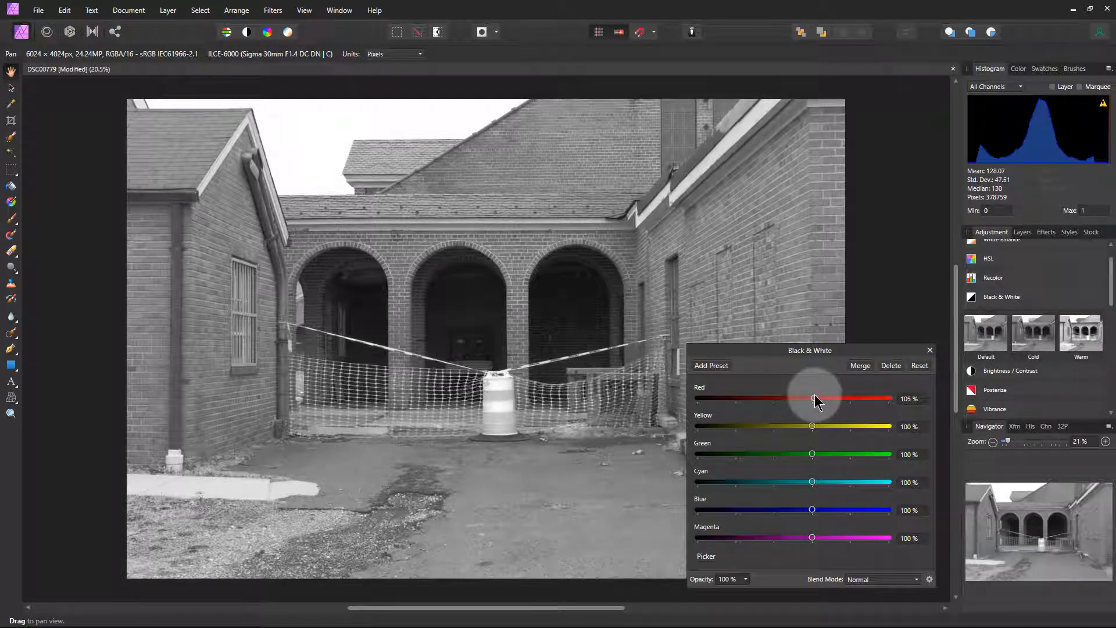
drag(817, 399, 813, 399)
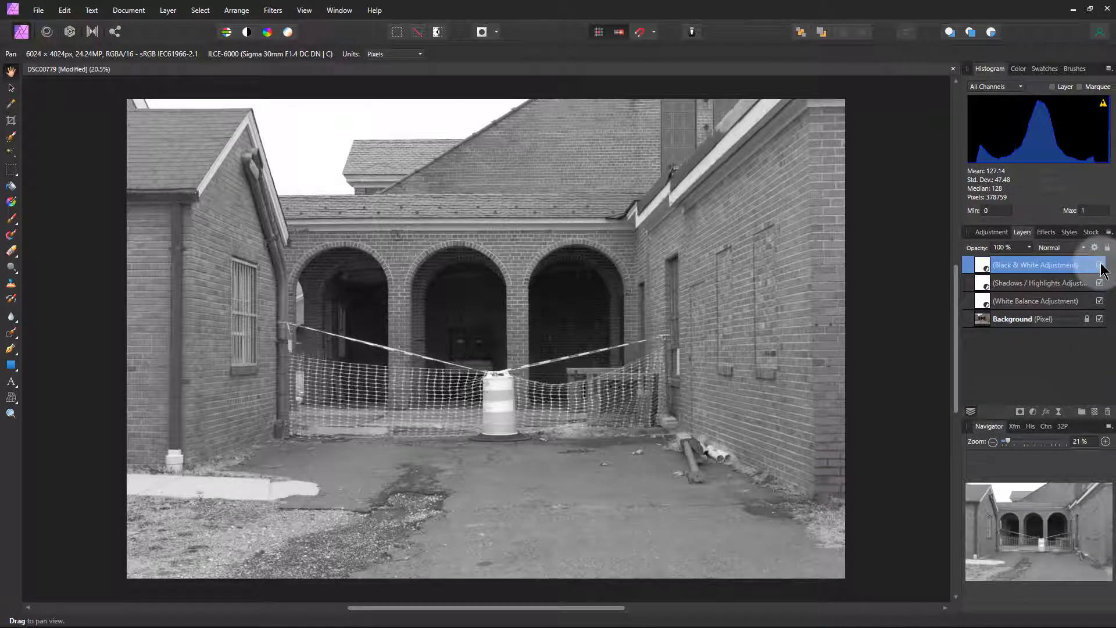
click(1100, 265)
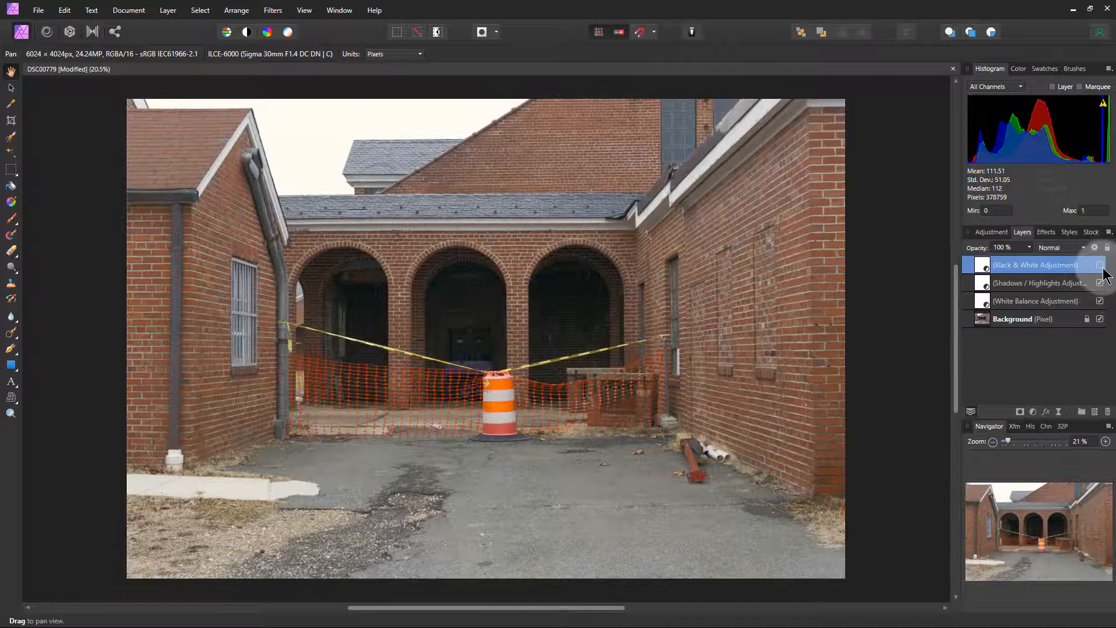